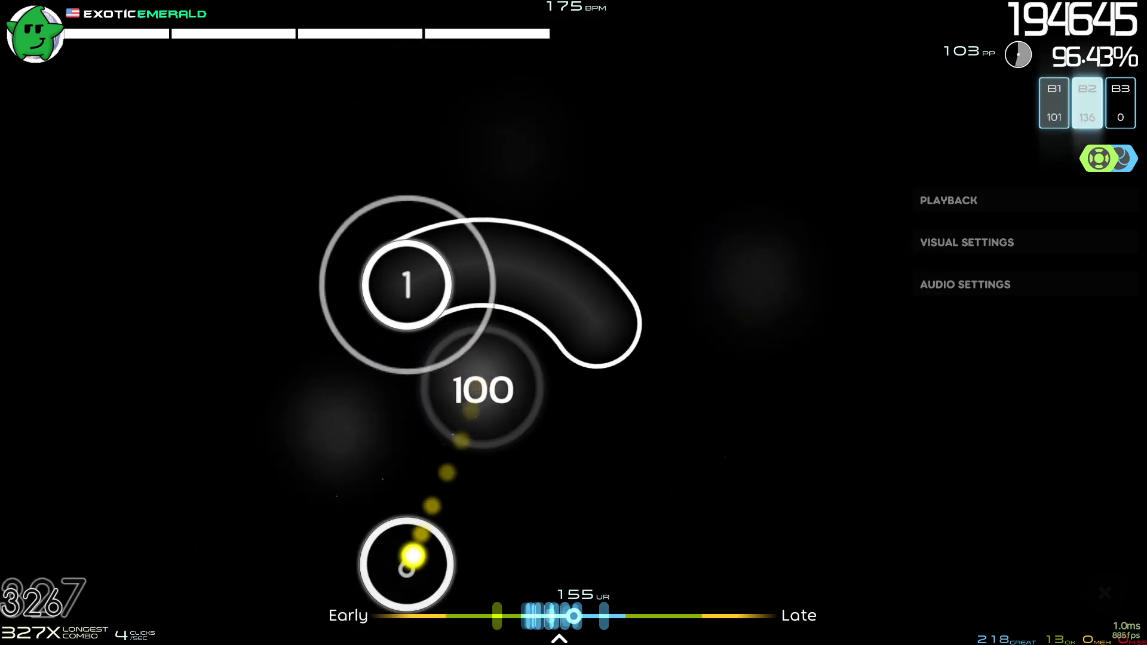
{"action": "left_click", "coordinate": [425, 358]}
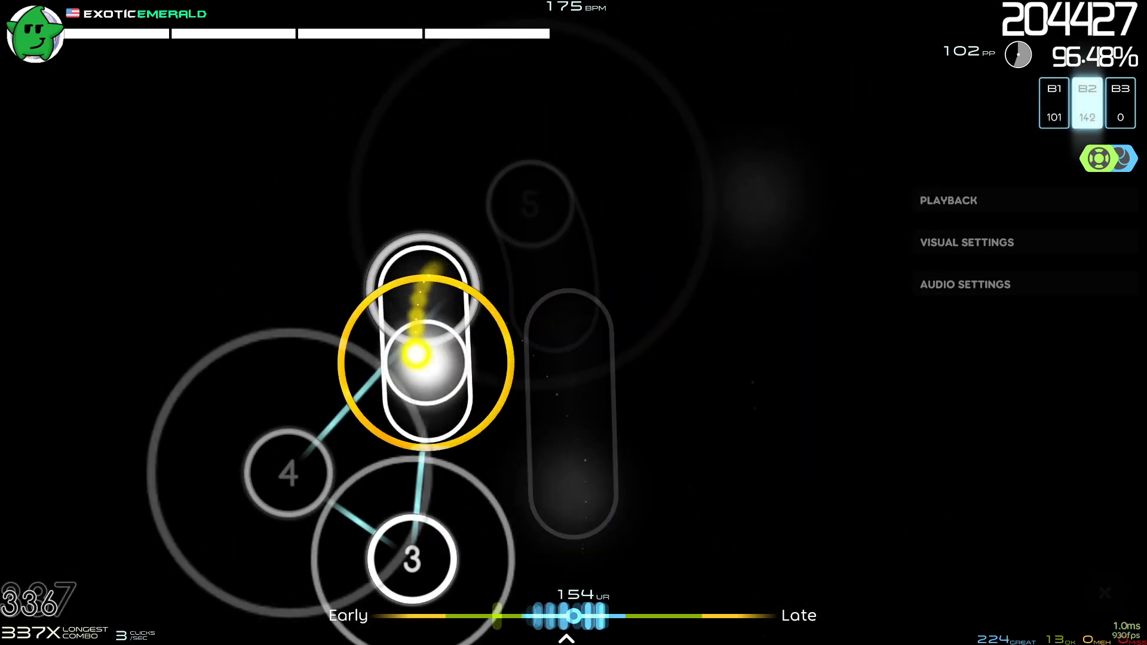